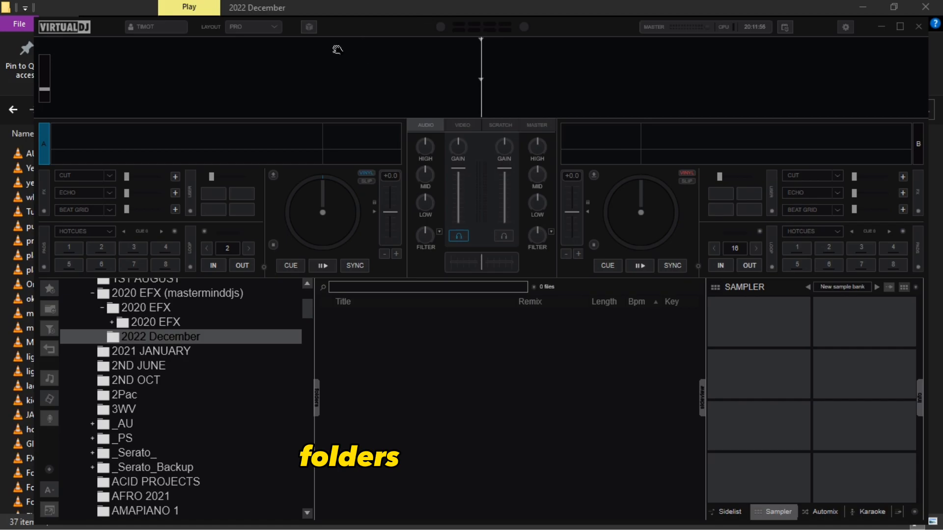
Drag the prrrrrrrh clip from the 2022 December folder onto the first sampler pad and play it
{"action": "left_click", "coordinate": [18, 14]}
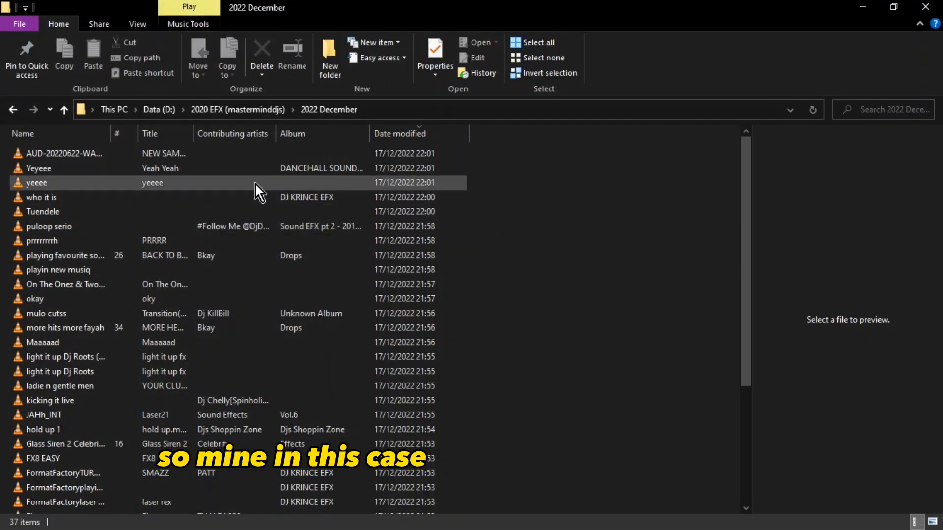
{"action": "scroll", "scroll_direction": "down", "scroll_amount": 3}
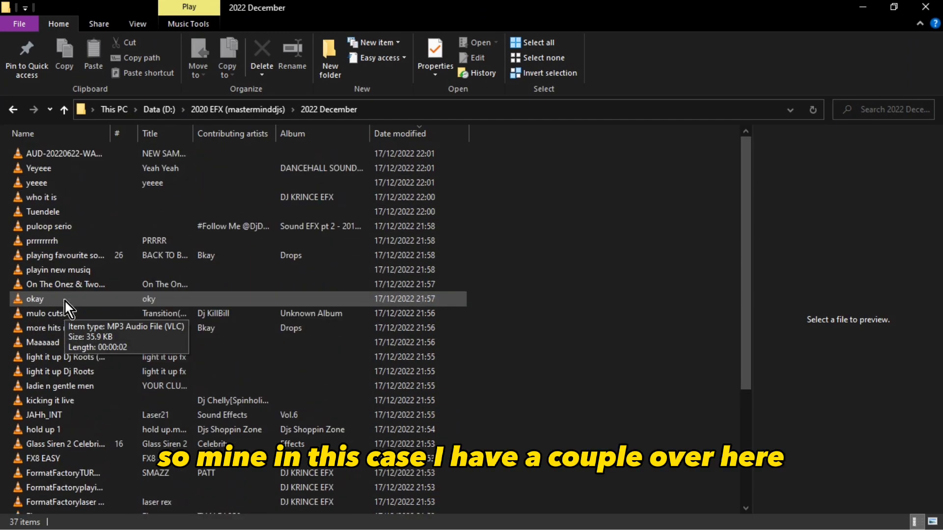
{"action": "left_click", "coordinate": [43, 241]}
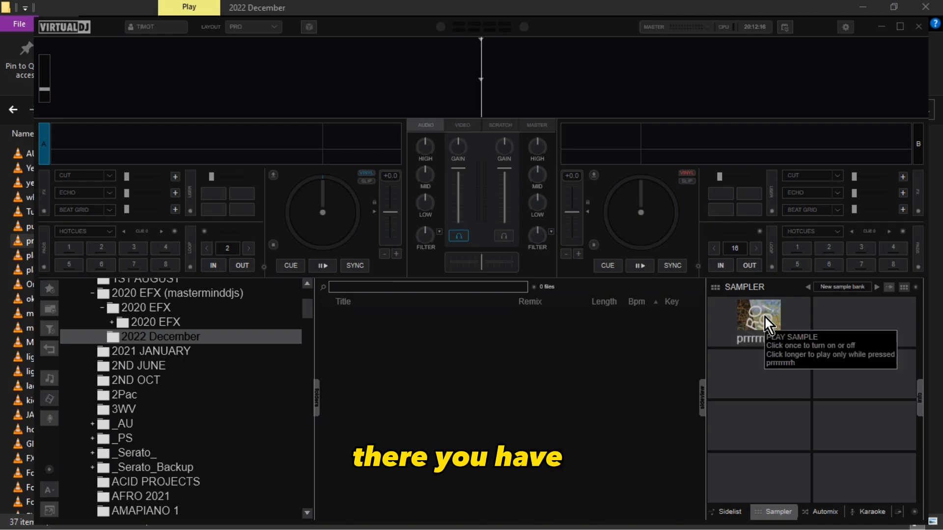
{"action": "left_click", "coordinate": [760, 319]}
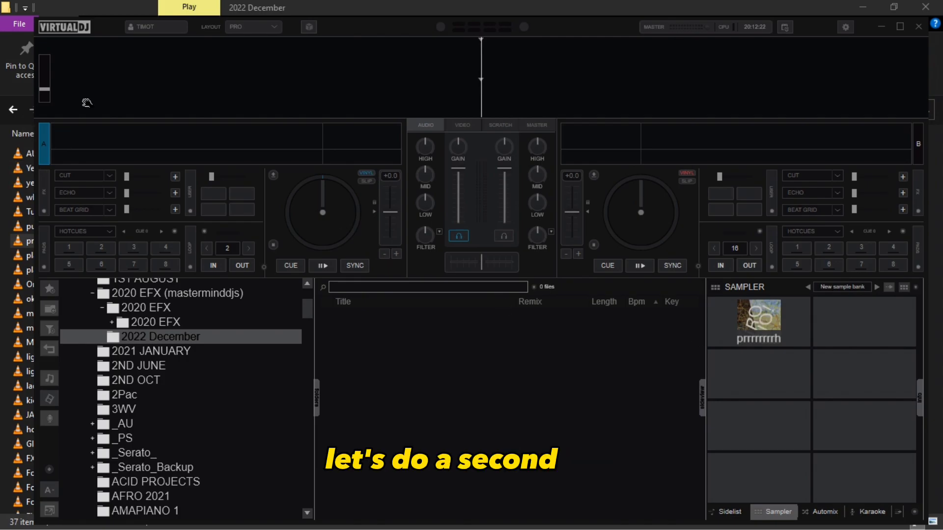
Drag the Fireeeeeee clip from the 2022 December folder onto the second sampler pad
{"action": "left_click", "coordinate": [15, 13]}
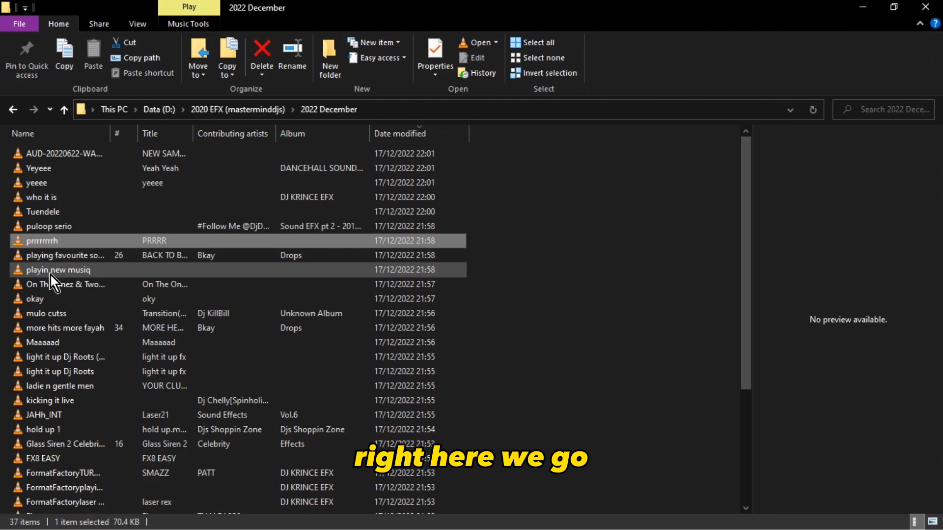
{"action": "scroll", "scroll_direction": "down", "scroll_amount": 3}
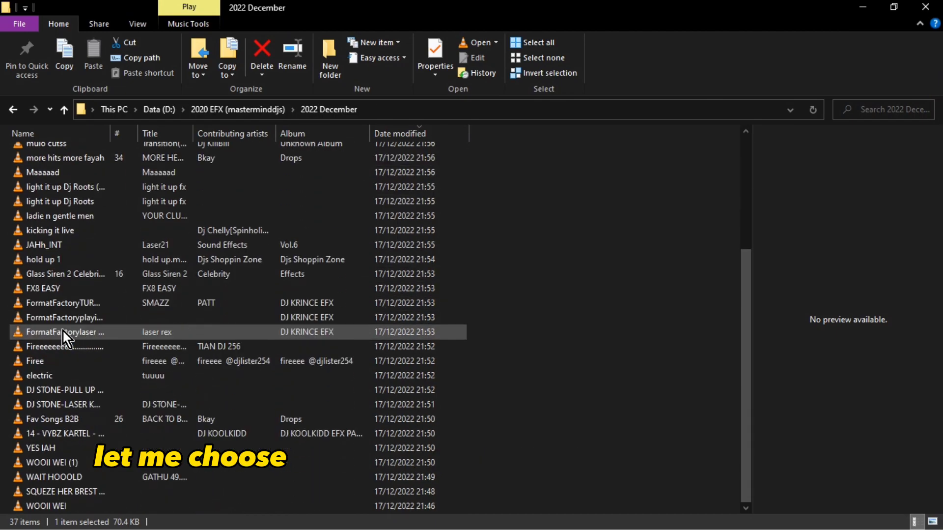
{"action": "left_click", "coordinate": [54, 346]}
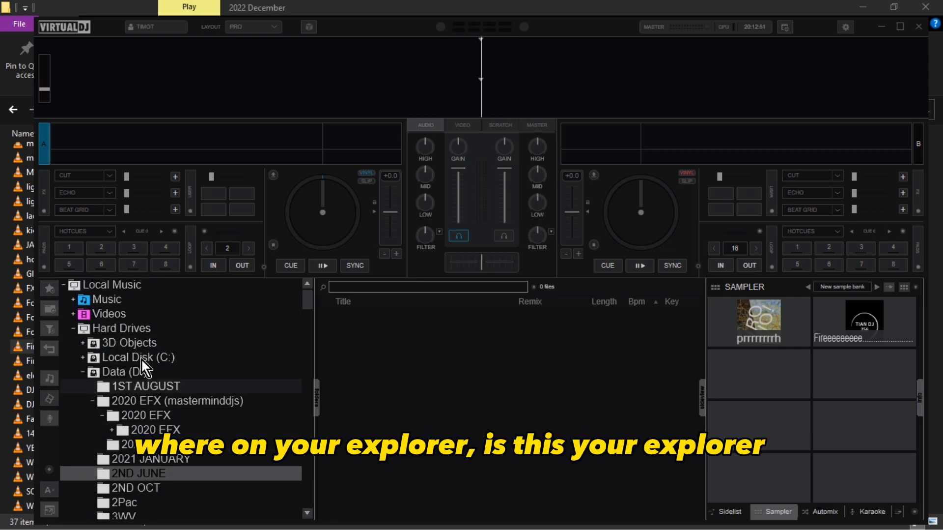
Scroll the browser tree and open the WEEKEND NA REGGAE 005 folder's track list
{"action": "scroll", "scroll_direction": "down", "scroll_amount": 3}
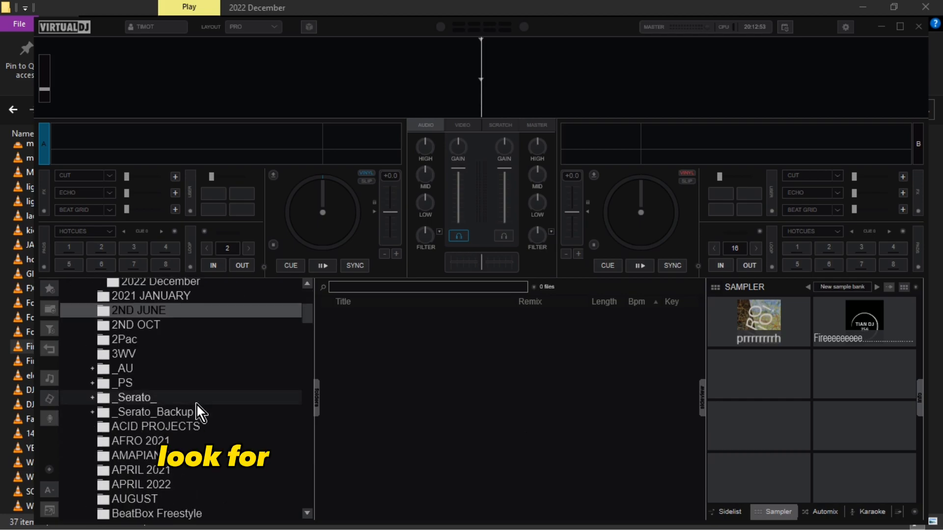
{"action": "scroll", "scroll_direction": "down", "scroll_amount": 3}
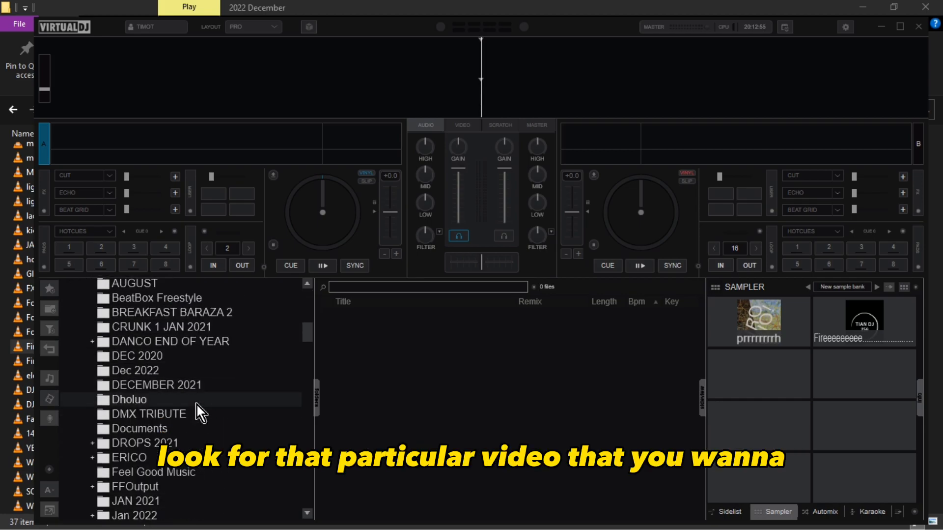
{"action": "scroll", "scroll_direction": "down", "scroll_amount": 3}
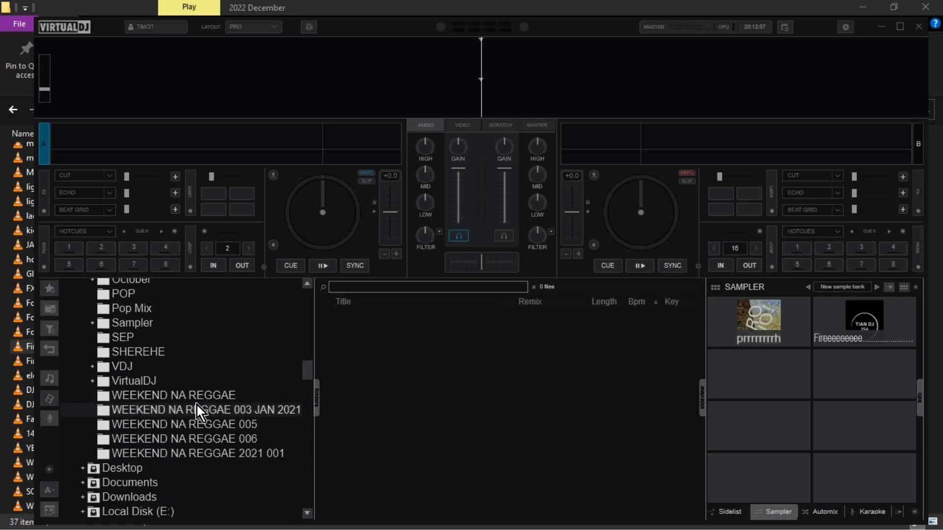
{"action": "left_click", "coordinate": [173, 395]}
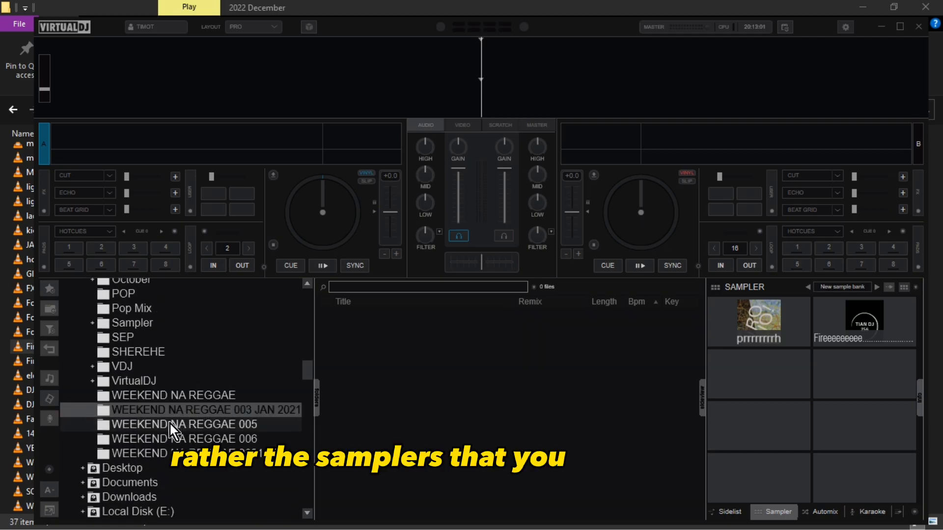
{"action": "left_click", "coordinate": [178, 425]}
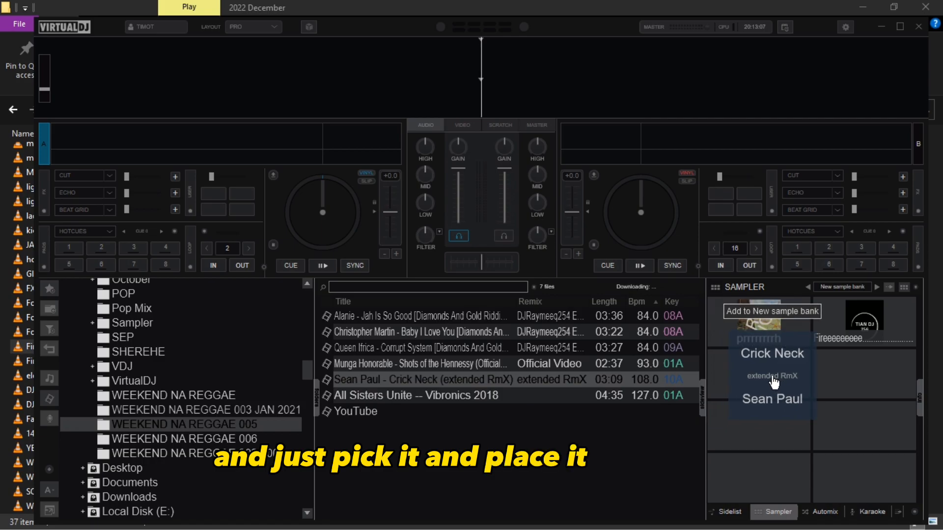
Drag 'Sean Paul - Crick Neck (extended RmX)' onto the third sampler pad
{"action": "left_click_drag", "start_coordinate": [422, 378], "coordinate": [758, 374]}
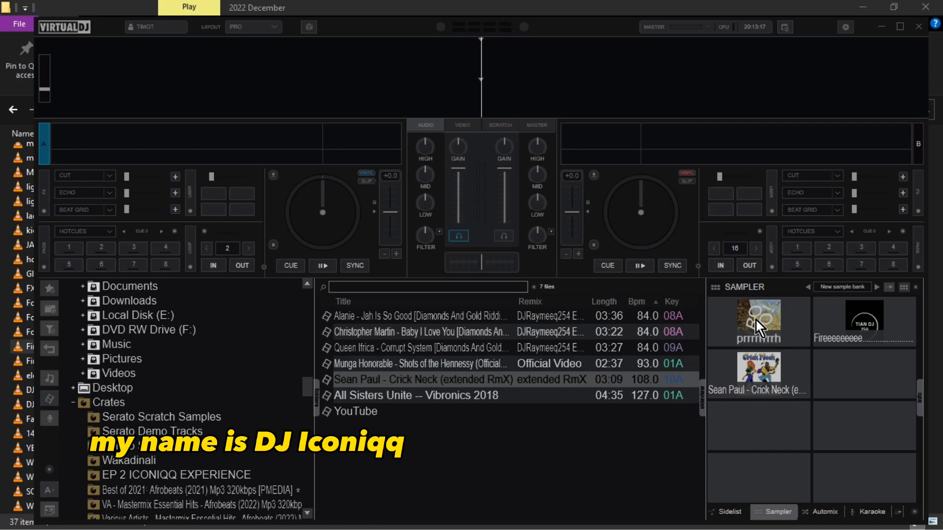
{"action": "mouse_move", "coordinate": [776, 304]}
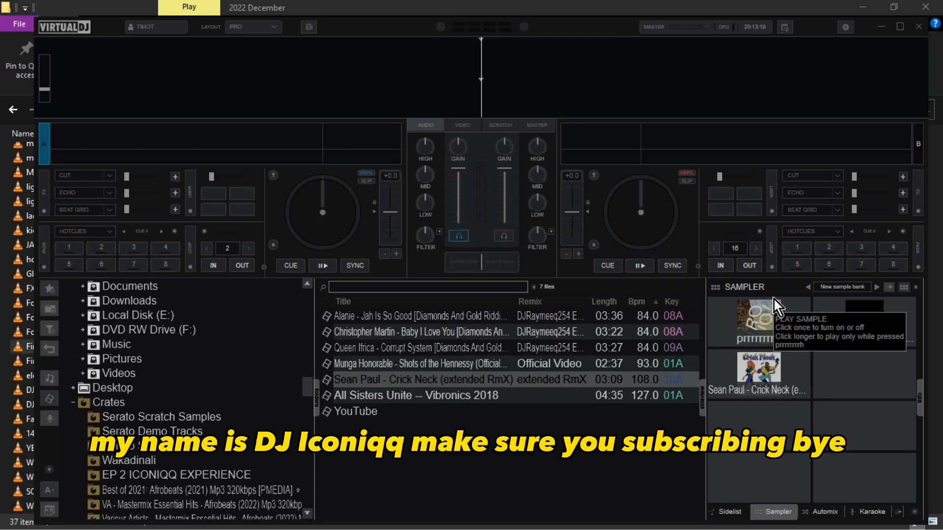